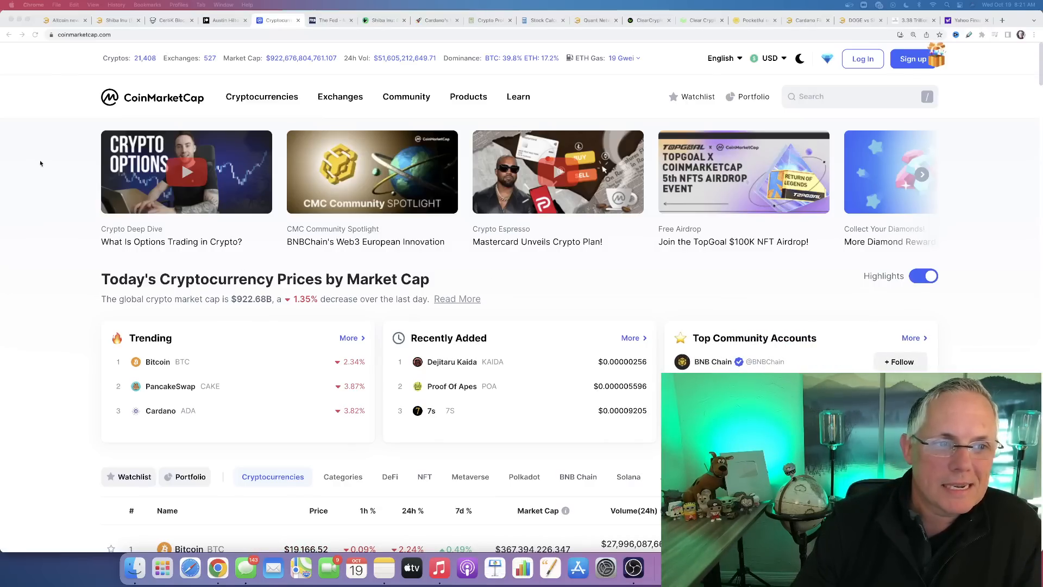
mouse_move(64, 159)
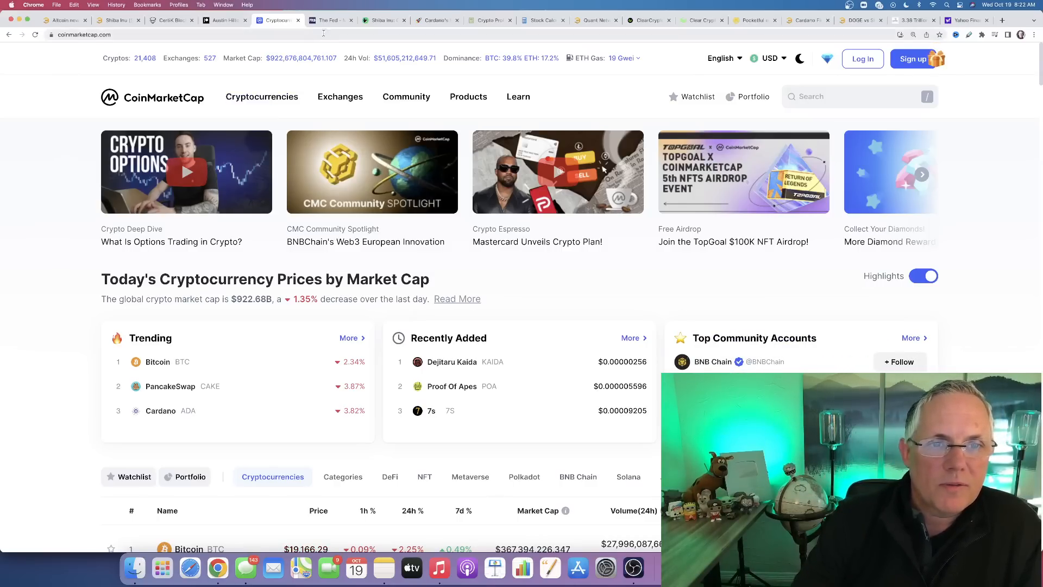
Step: On the Fed's FOMC calendar, highlight the November 1-2 meeting and the committee heading
left_click(331, 20)
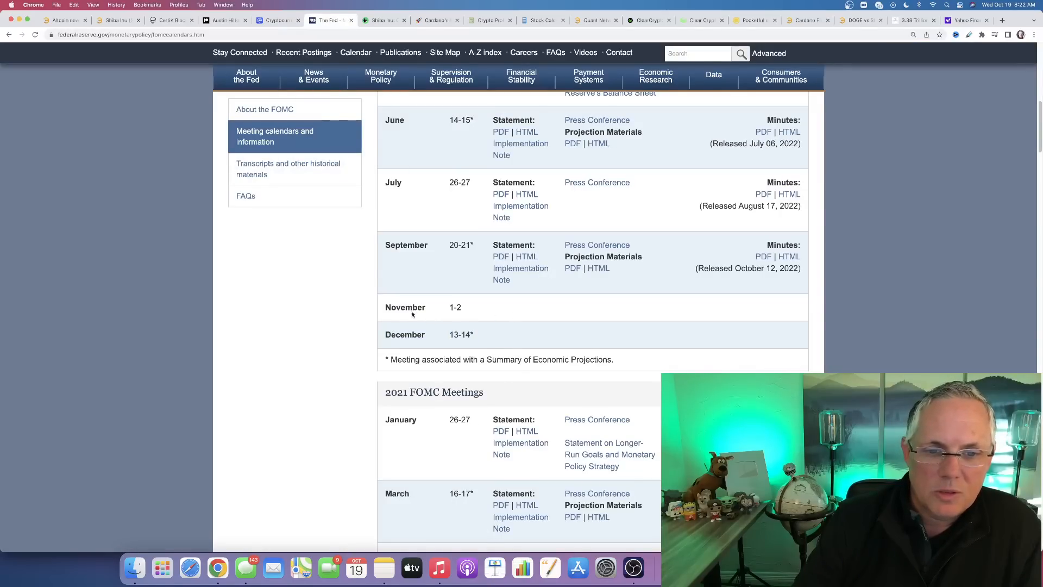
double_click(405, 306)
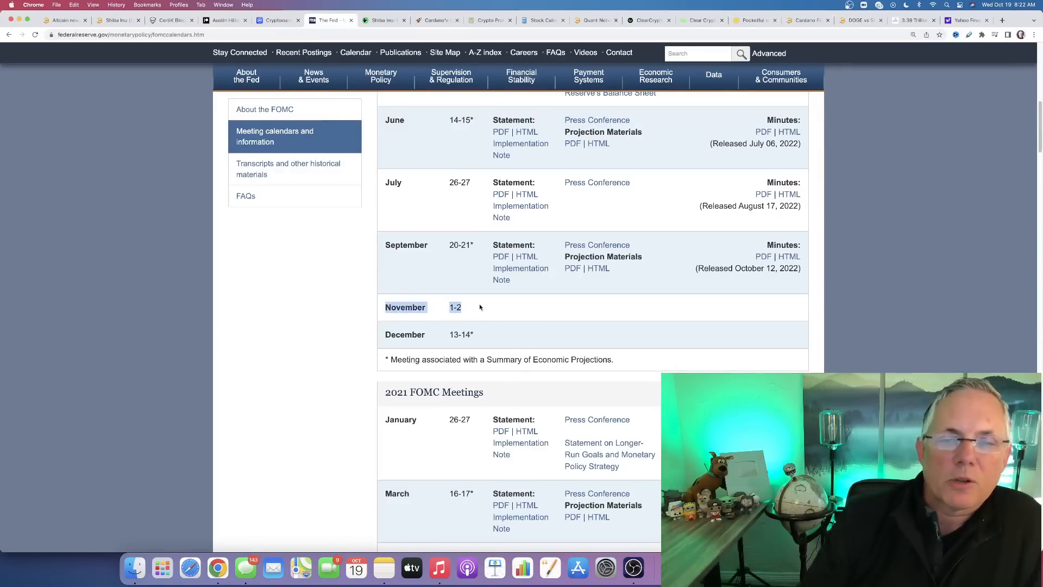
scroll("up", 3)
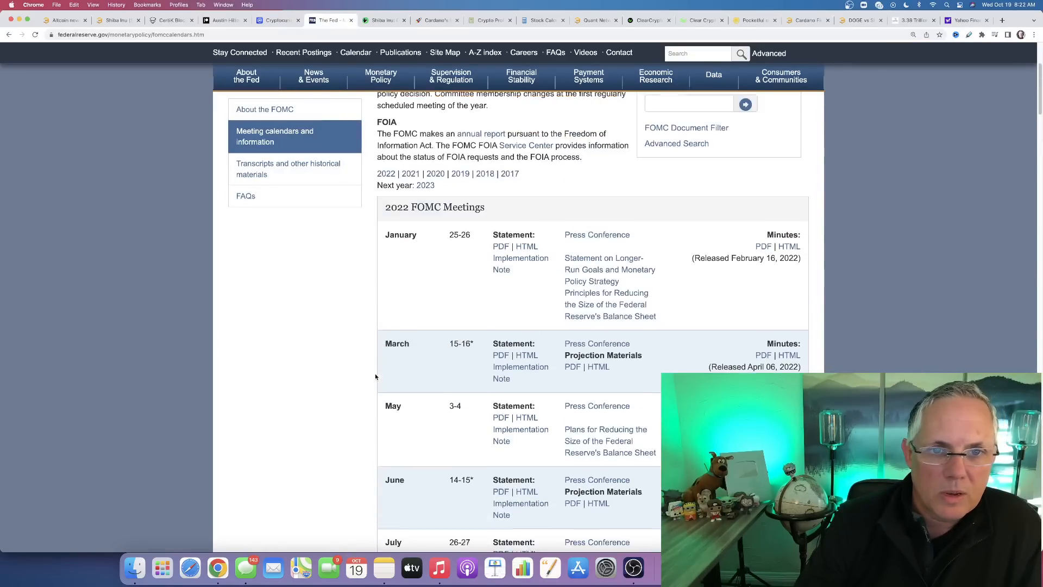
scroll("up", 3)
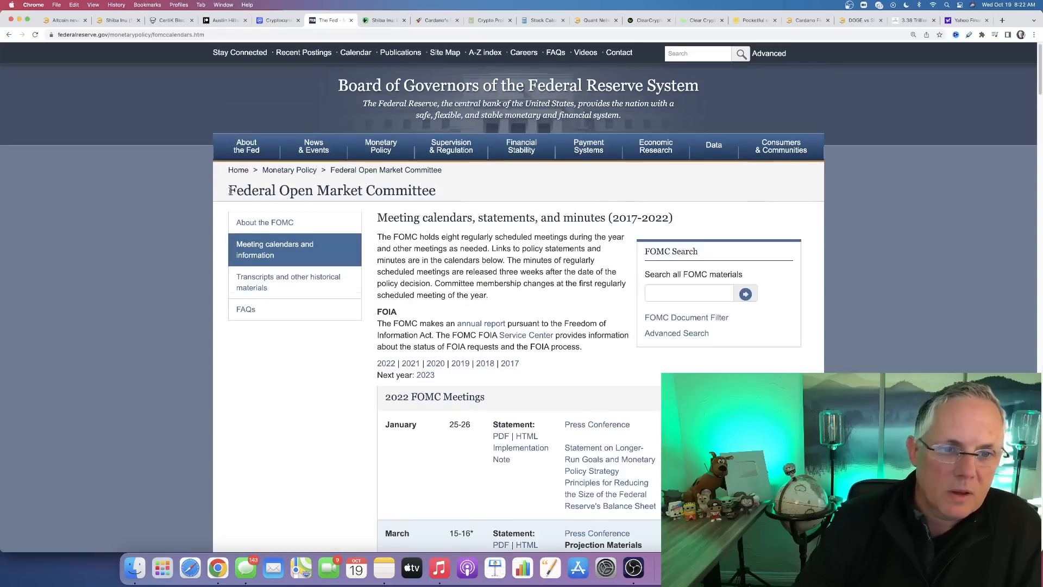
triple_click(332, 191)
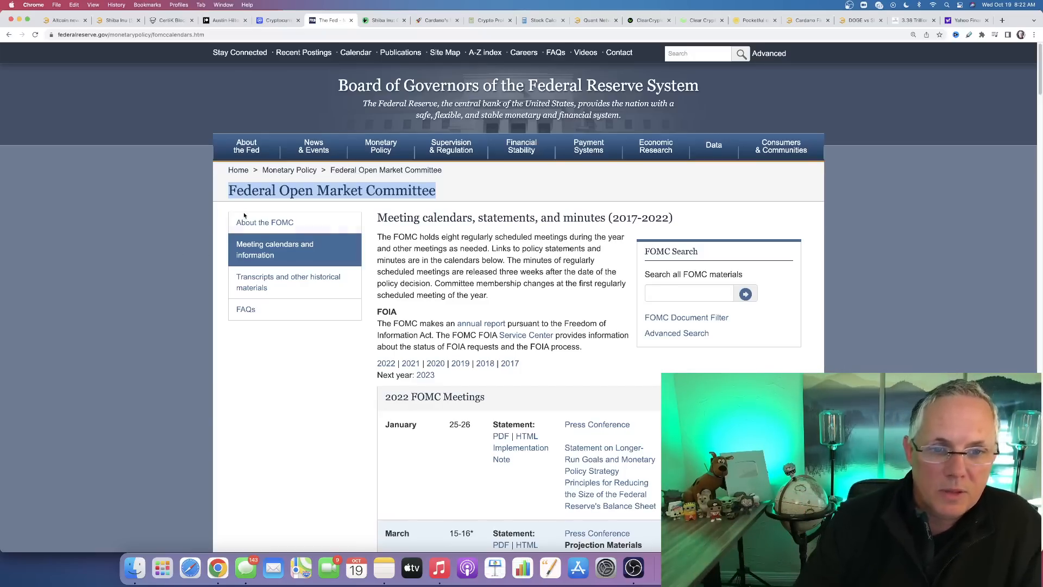
Step: Scroll back down the calendar, then move via CoinMarketCap to the Yahoo Finance homepage
scroll("down", 3)
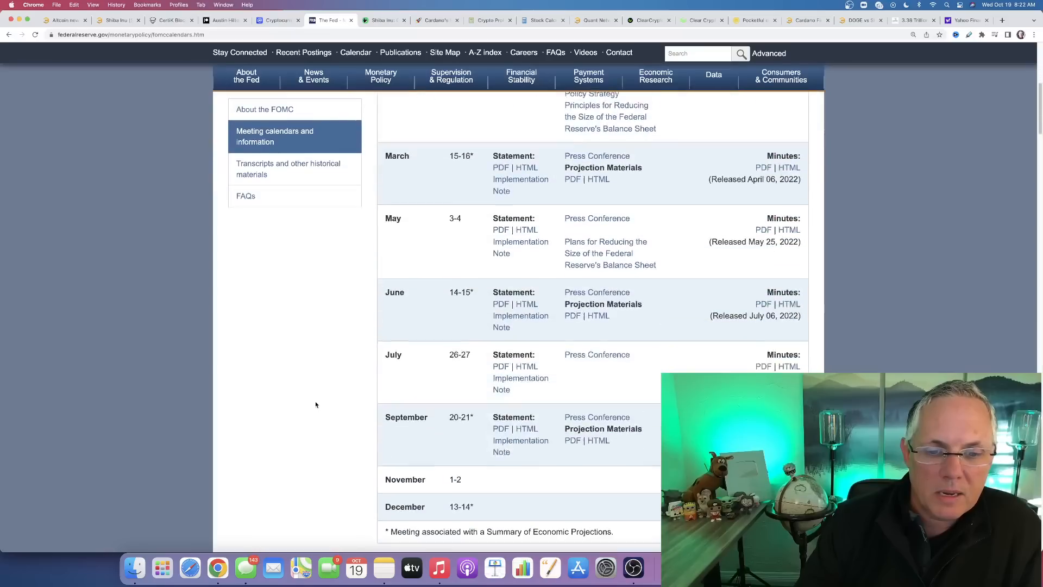
scroll("down", 3)
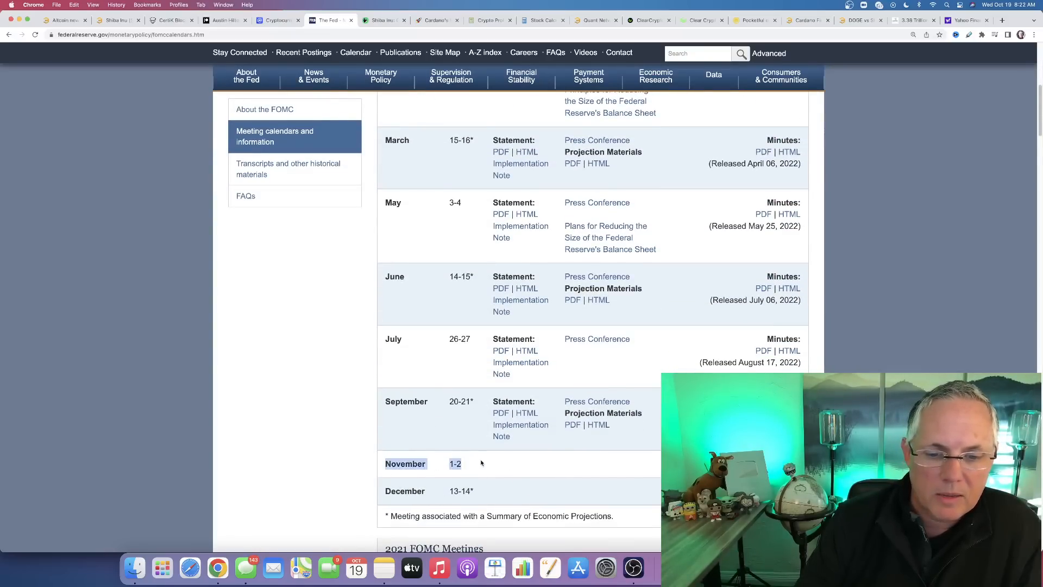
left_click(276, 20)
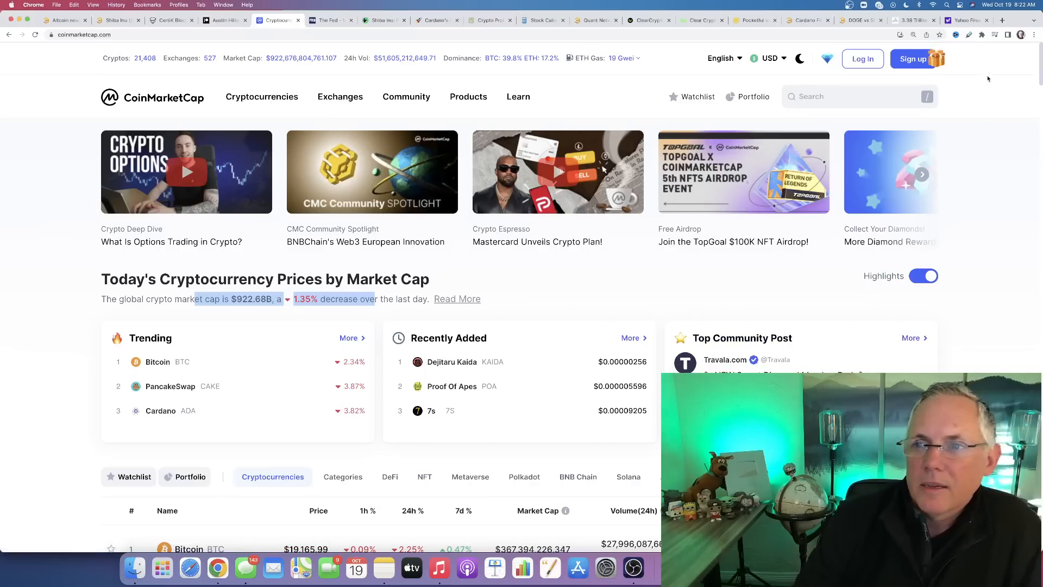
left_click(965, 20)
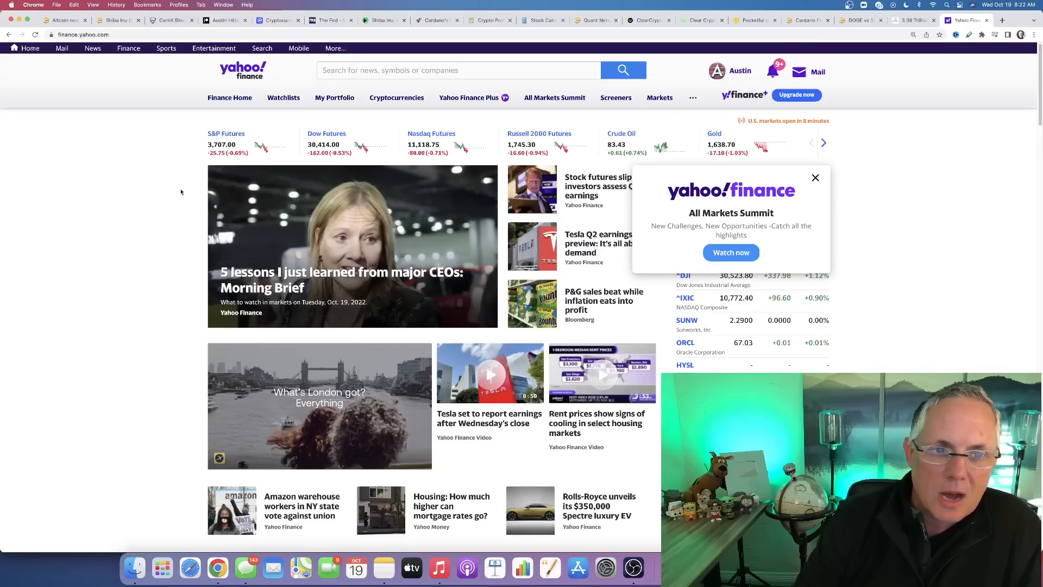
Step: Close the All Markets Summit popup, revisit the FOMC calendar, then return to CoinMarketCap prices
left_click(815, 178)
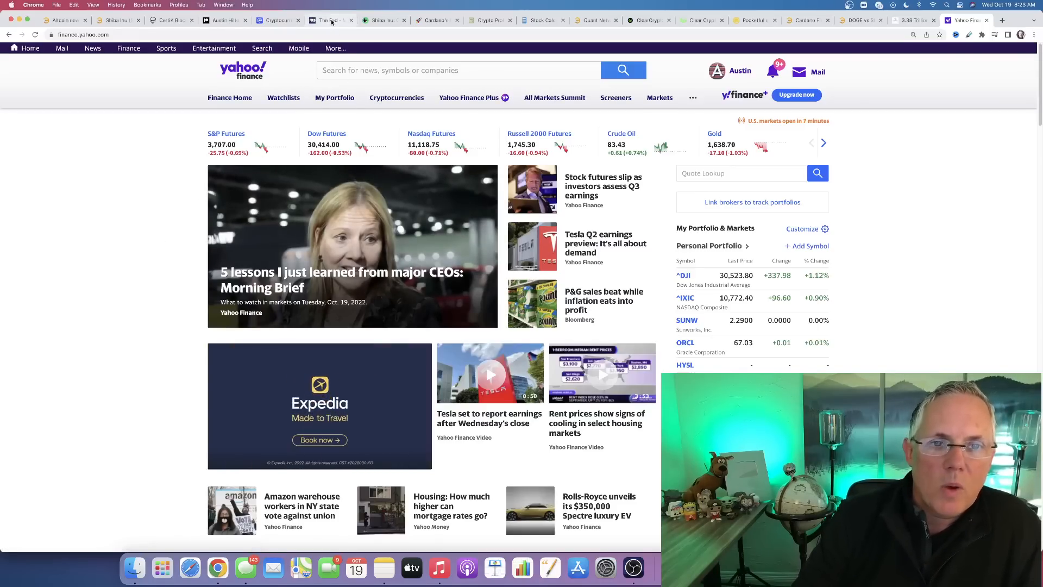
left_click(331, 20)
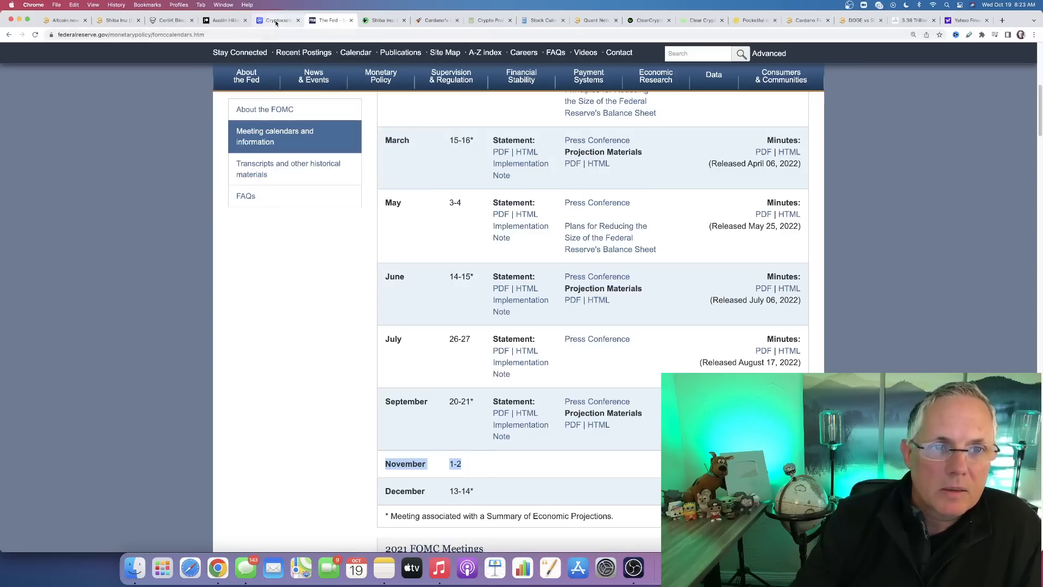
left_click(275, 21)
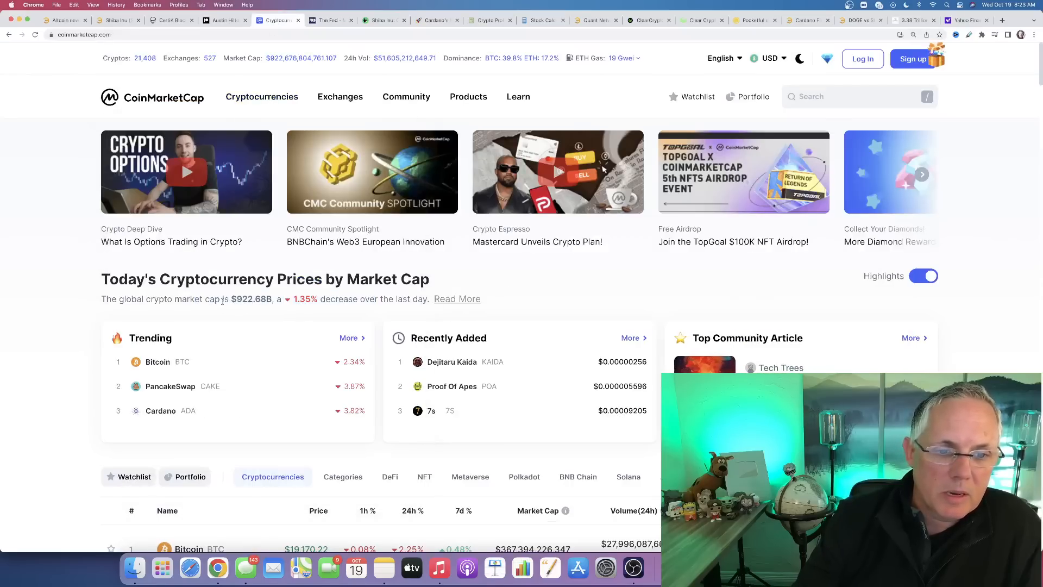